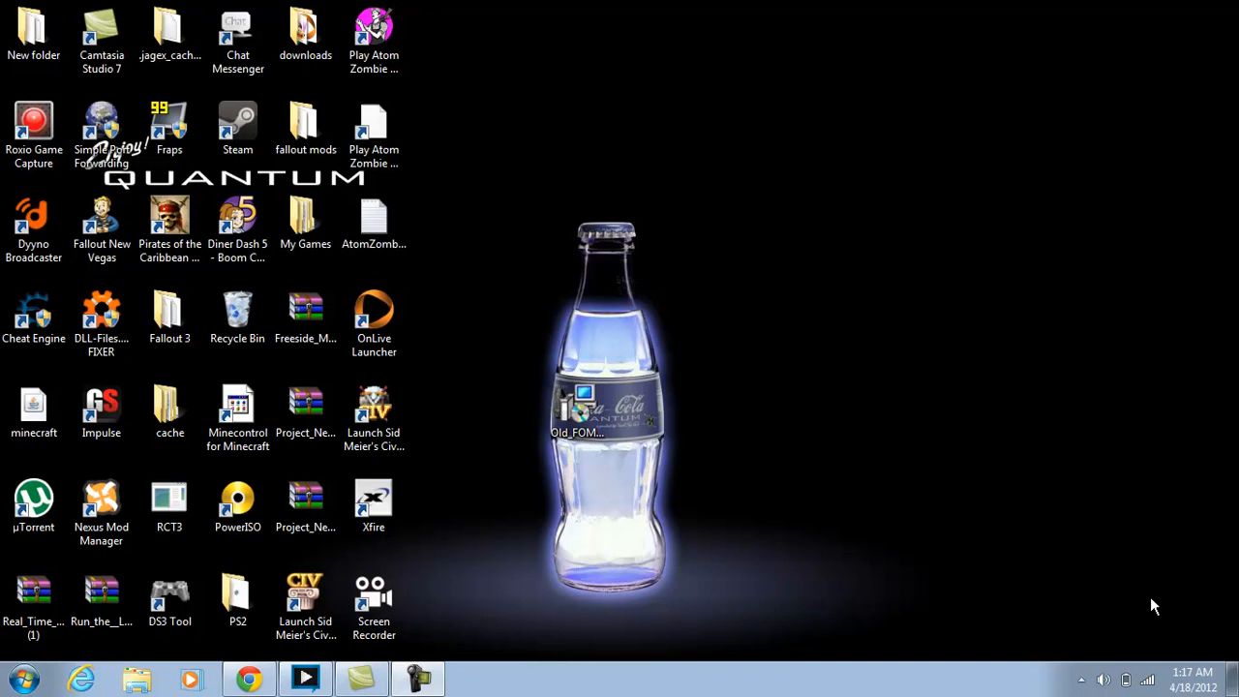
mouse_move(260, 666)
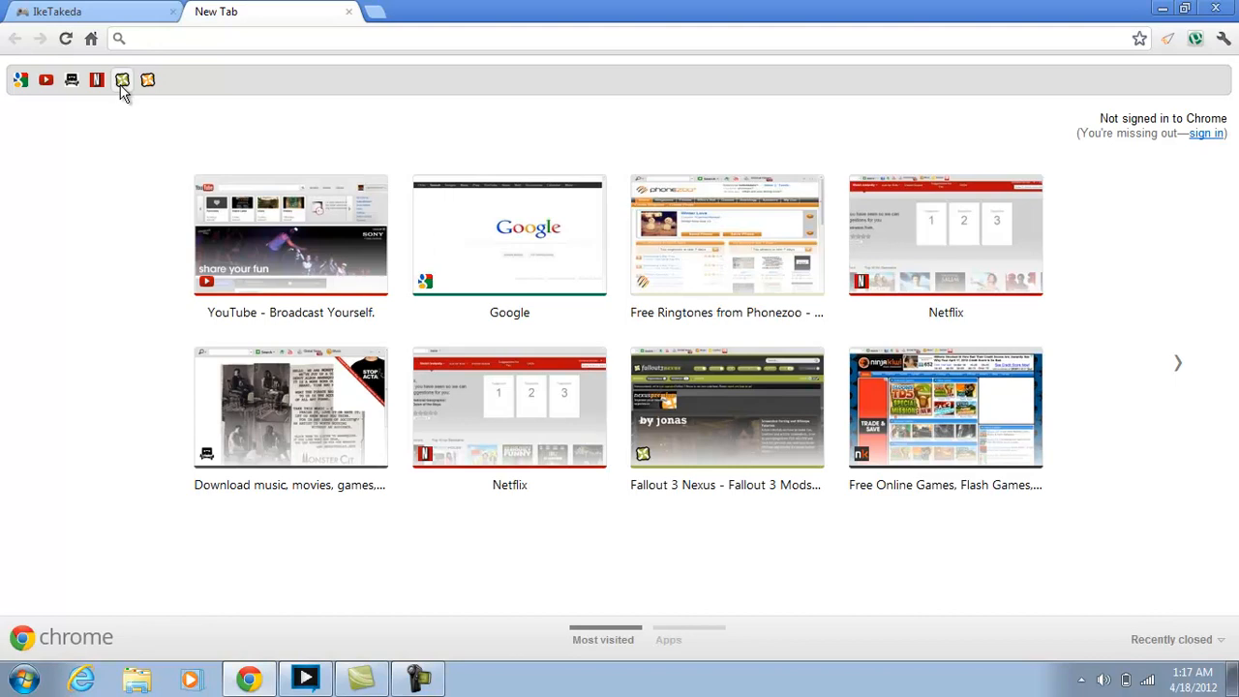
Go to Fallout 3 Nexus and search for 'mod', scrolling the two mod-manager results
click(124, 80)
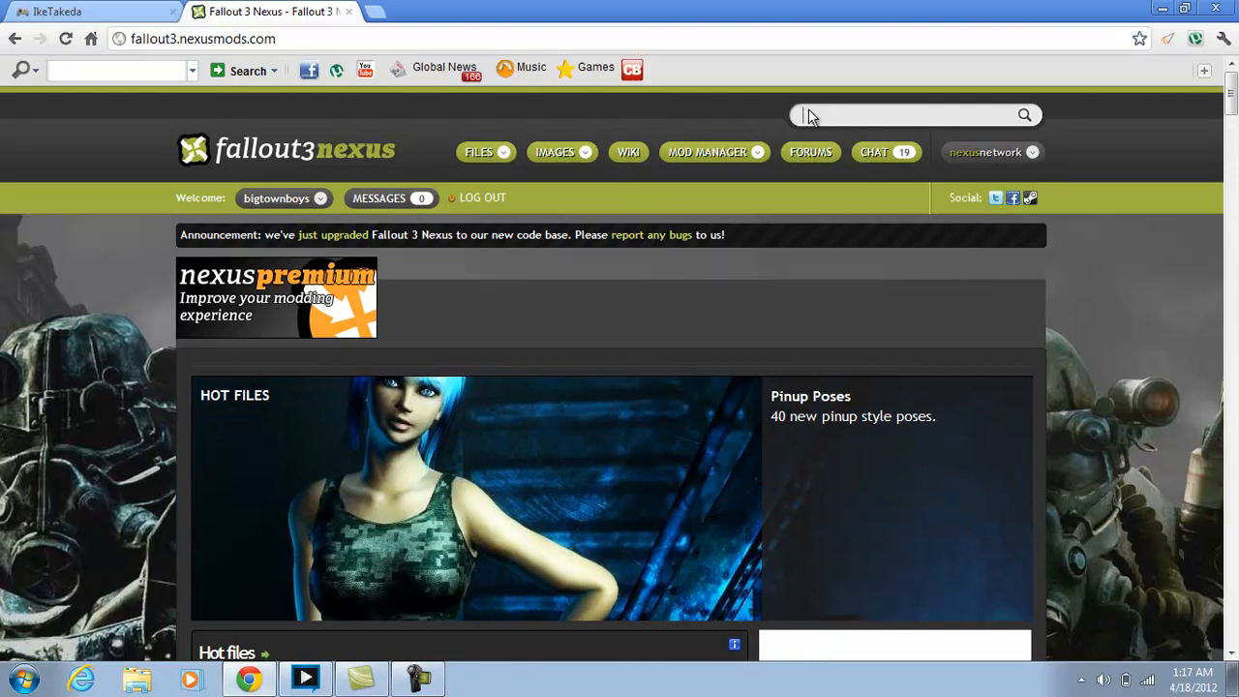
text(mod)
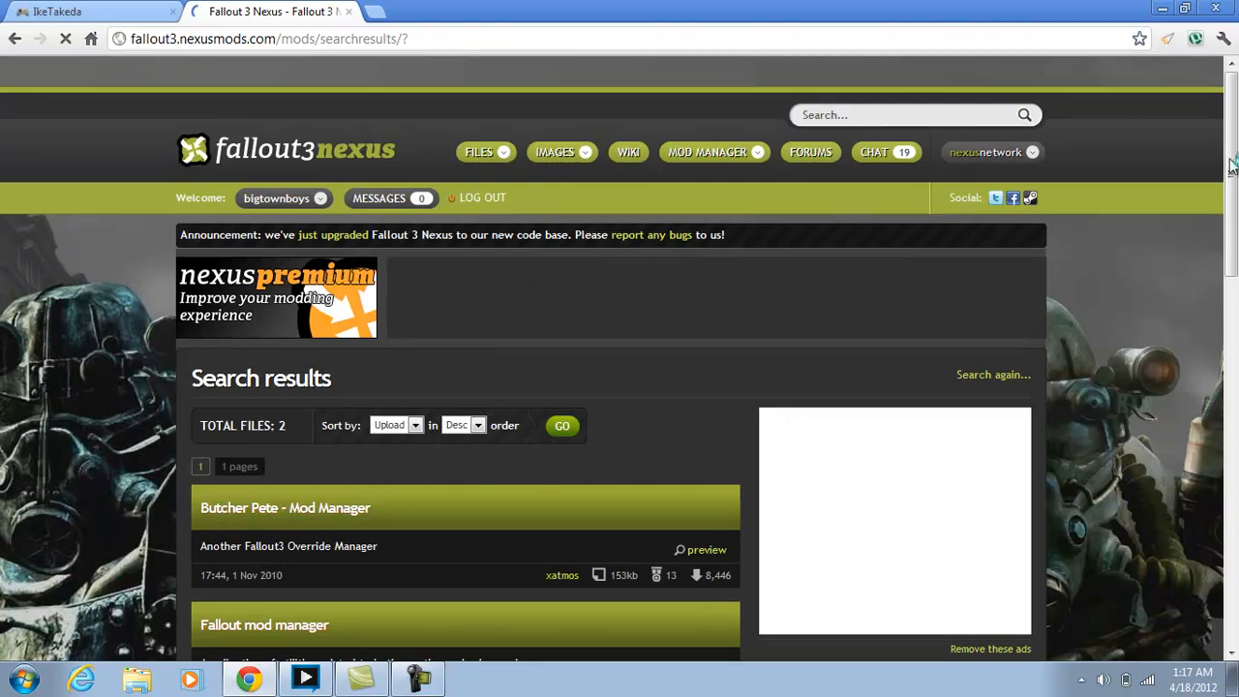
scroll(down, 3)
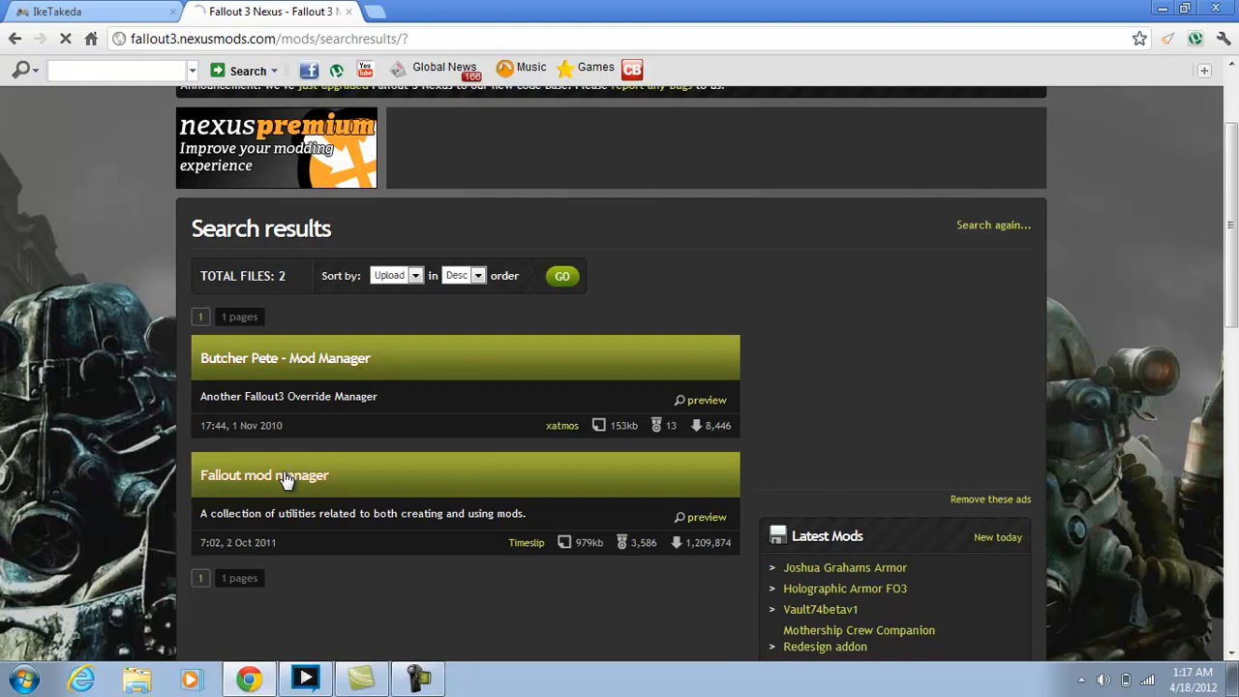
Open the 'Fallout mod manager' result and scroll down to its Description section
click(264, 476)
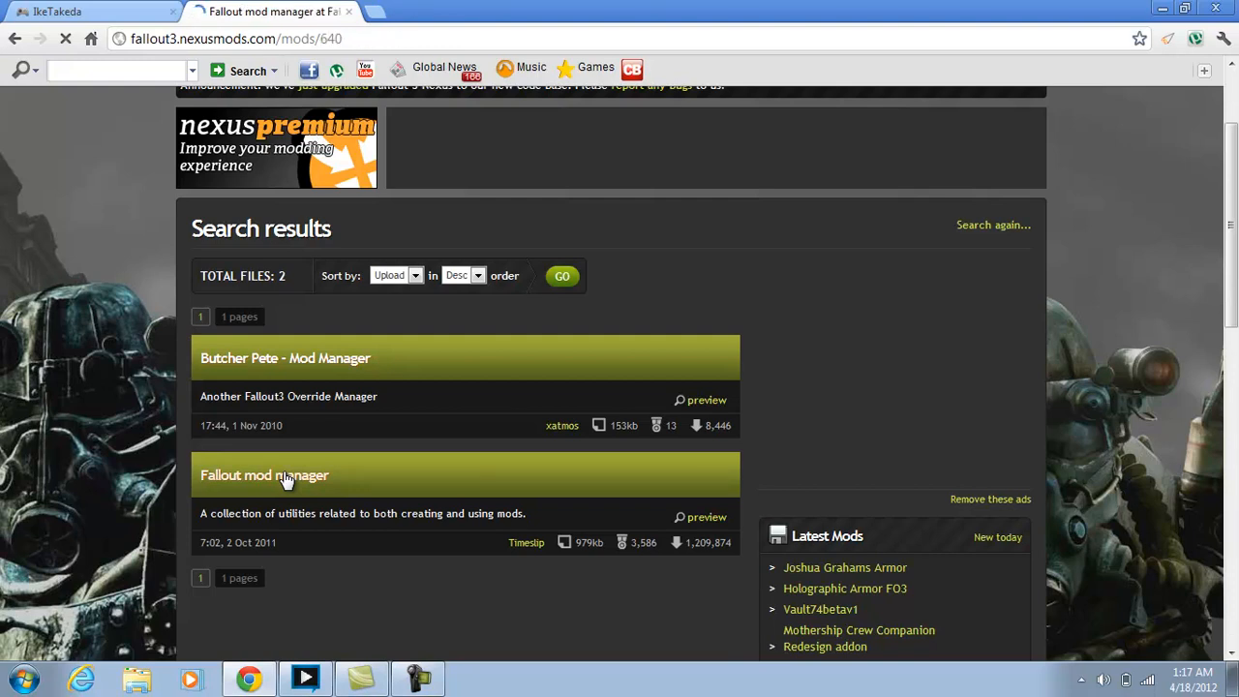
click(264, 477)
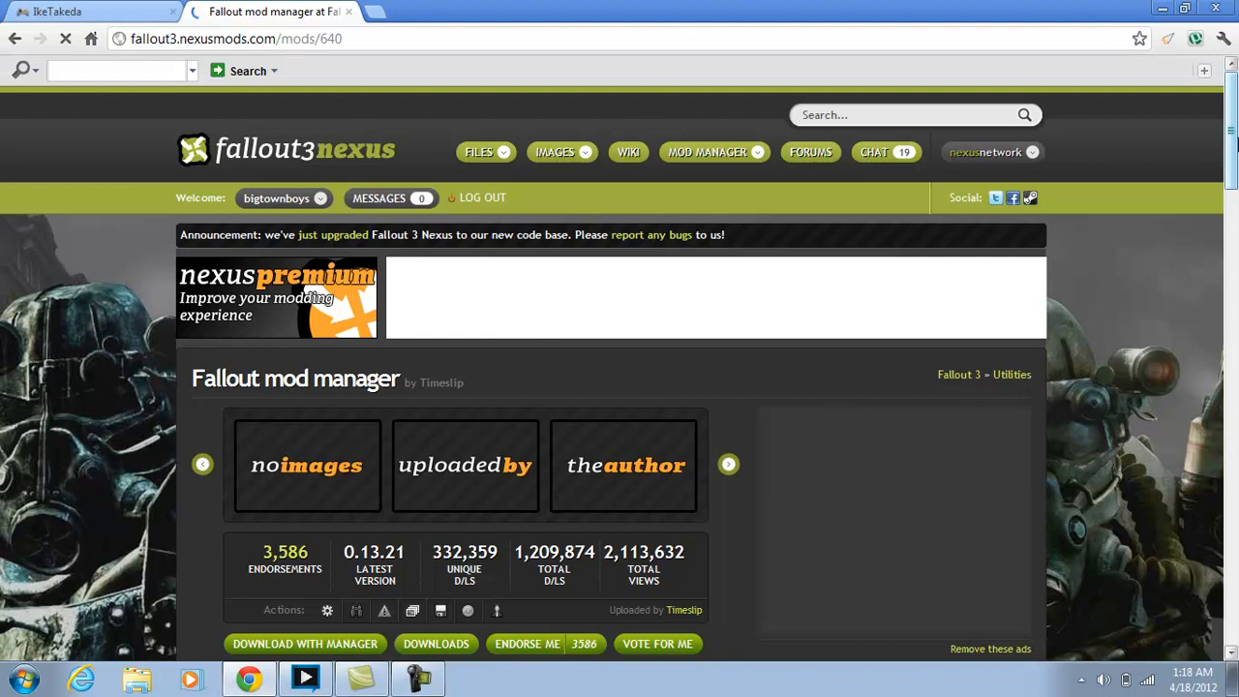
scroll(down, 3)
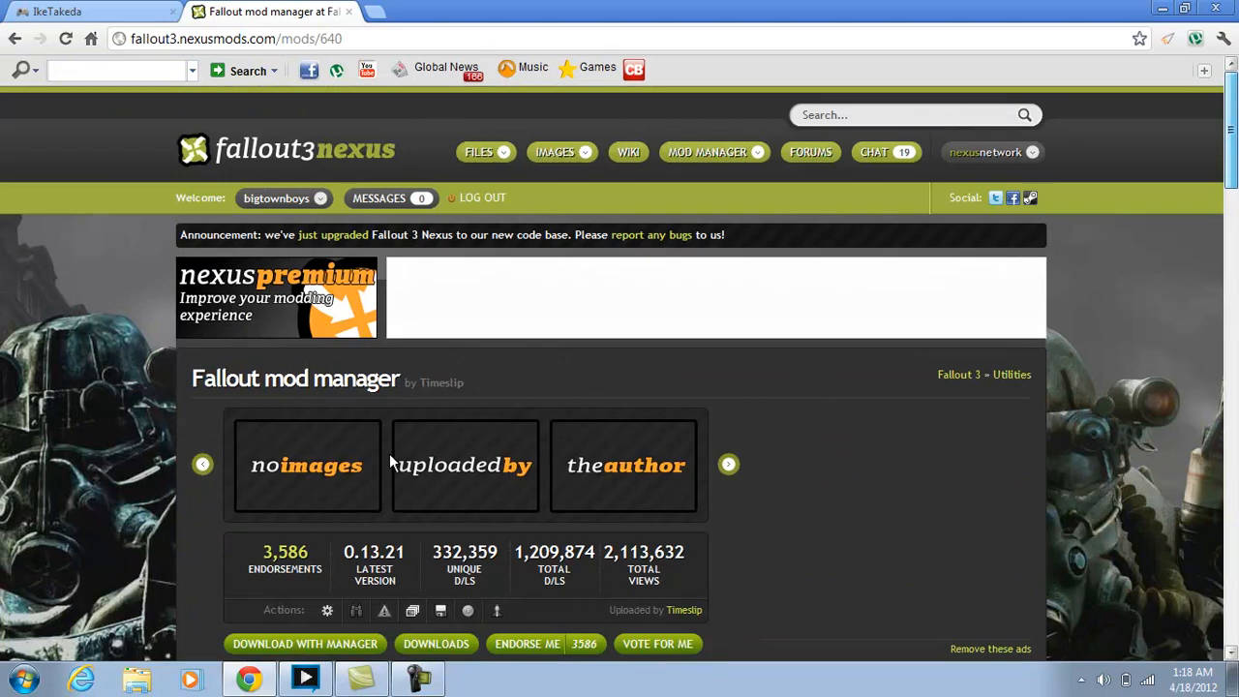
scroll(down, 3)
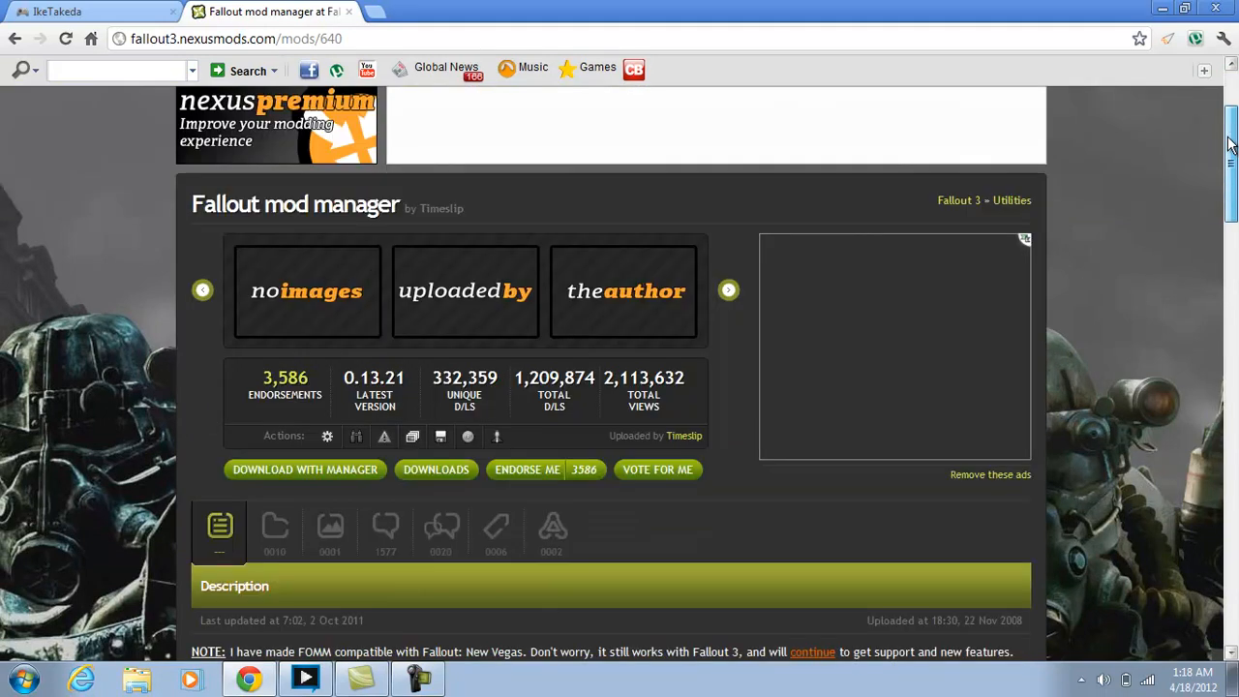
scroll(down, 3)
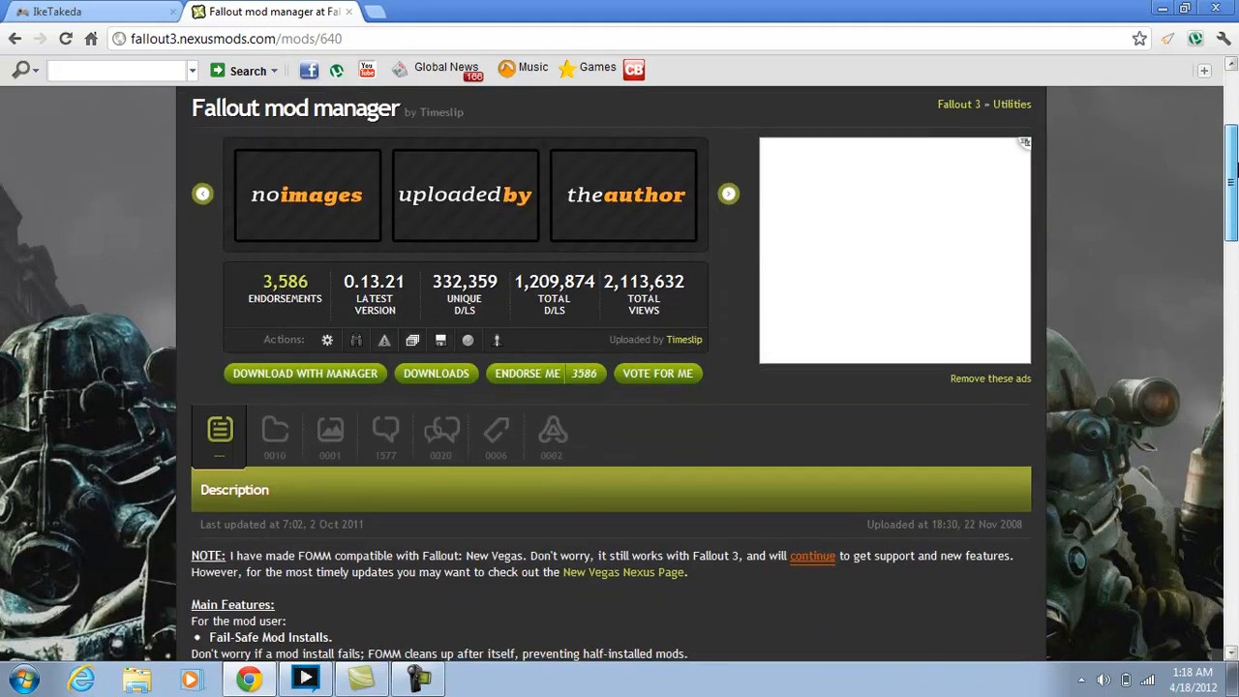
From the Files list, download Old FOMM manually, then minimize the browser to the desktop
click(275, 430)
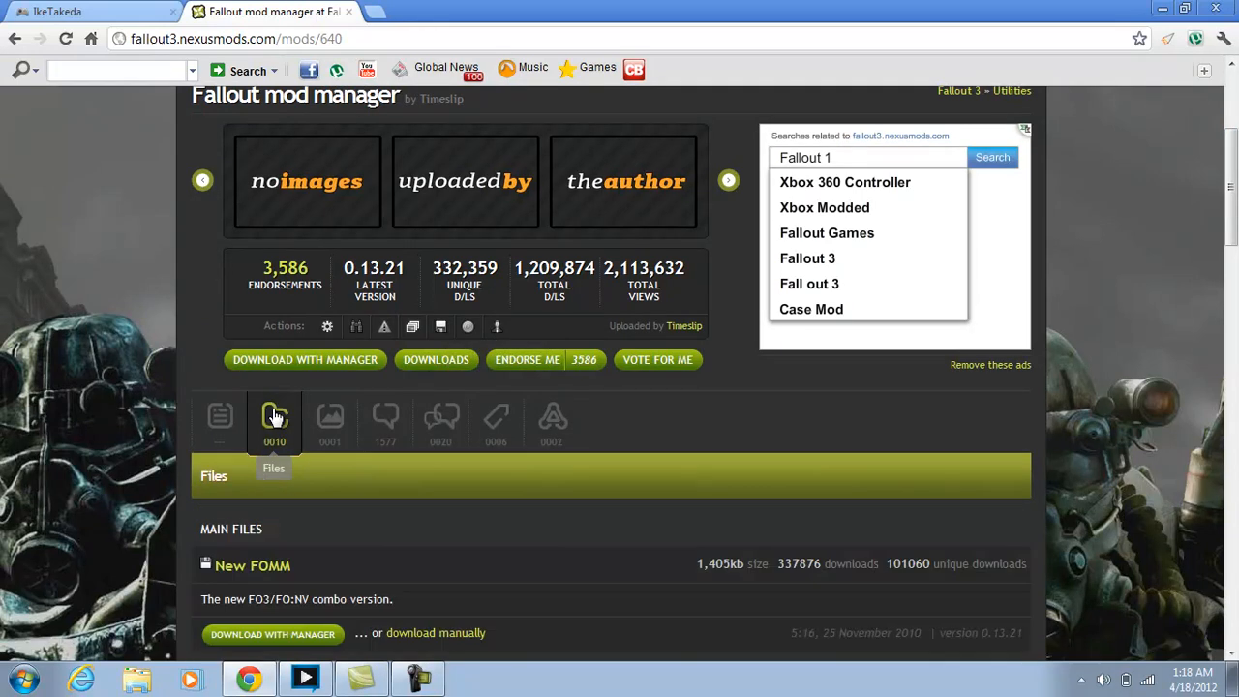
scroll(down, 3)
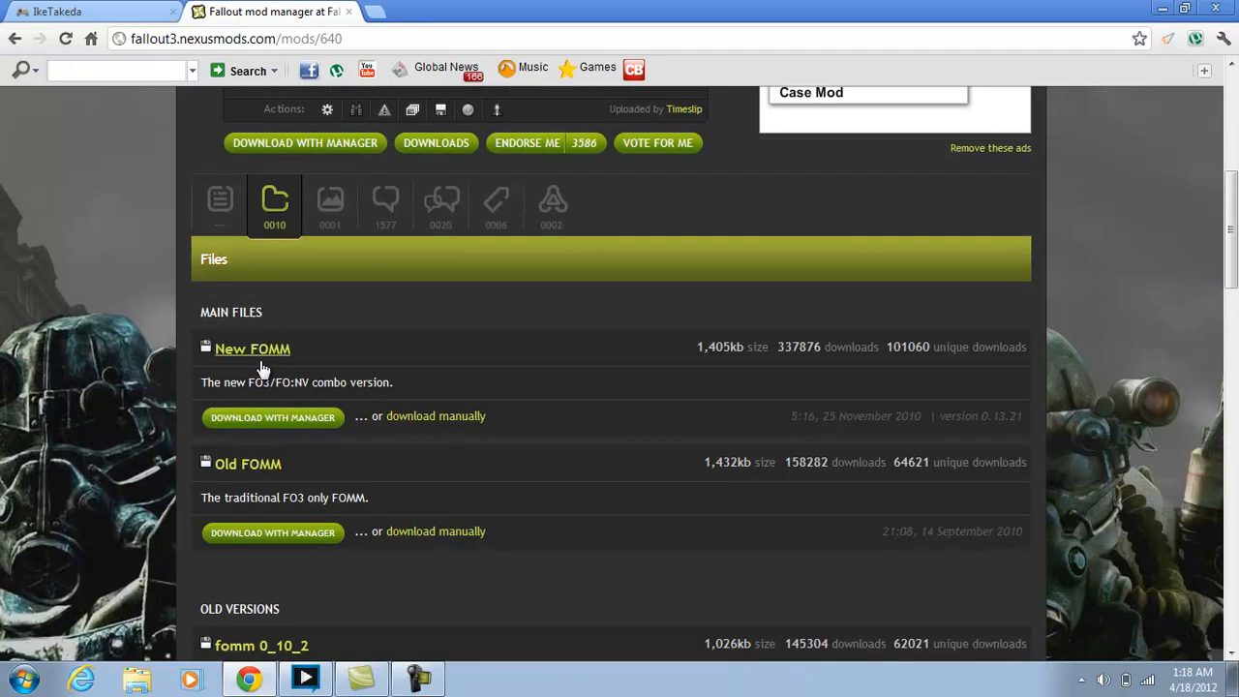
mouse_move(247, 465)
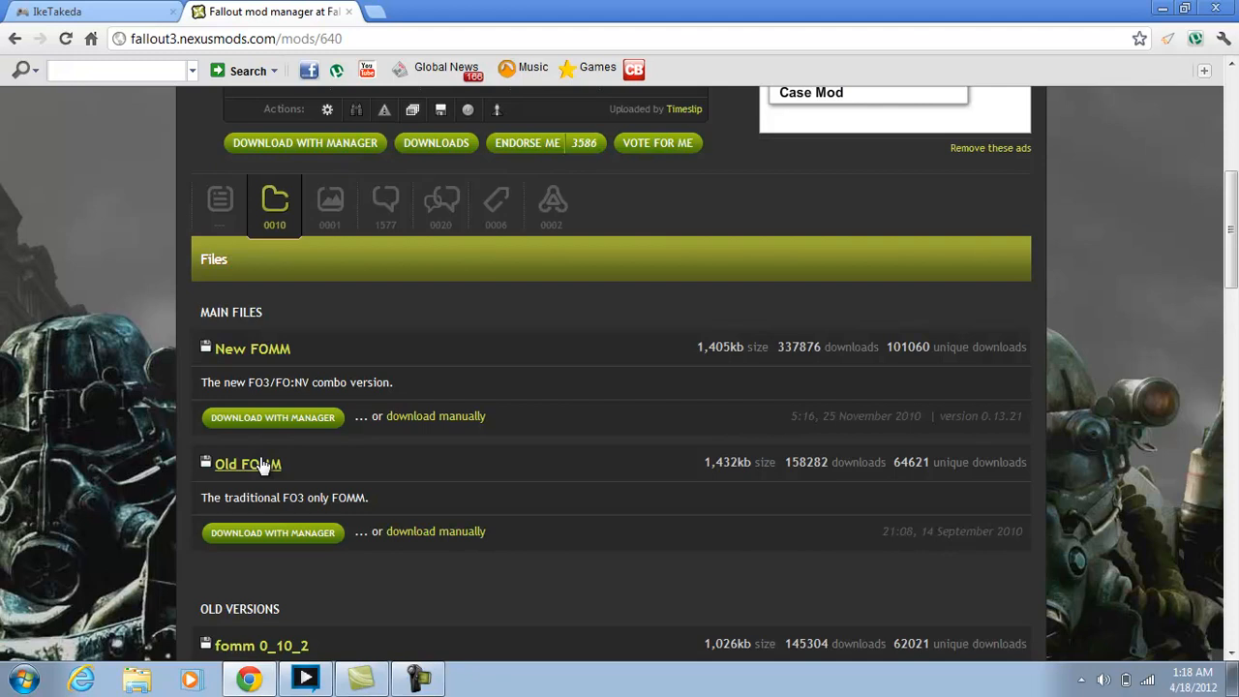
mouse_move(261, 471)
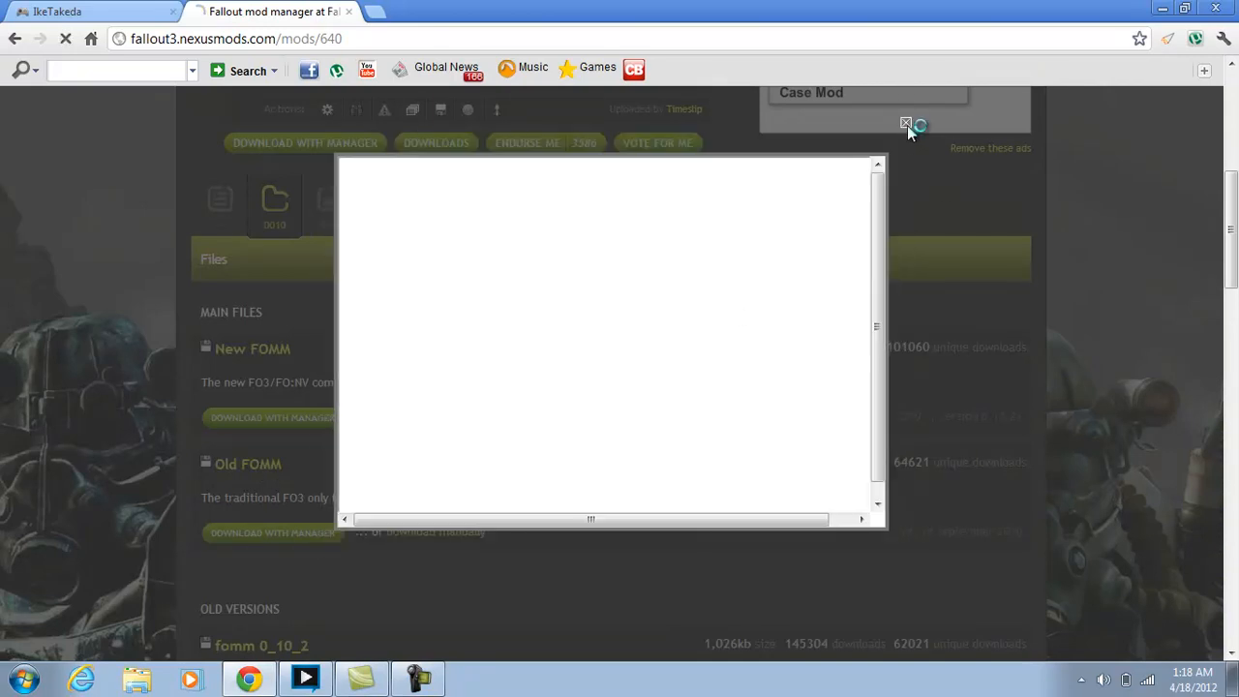
click(906, 124)
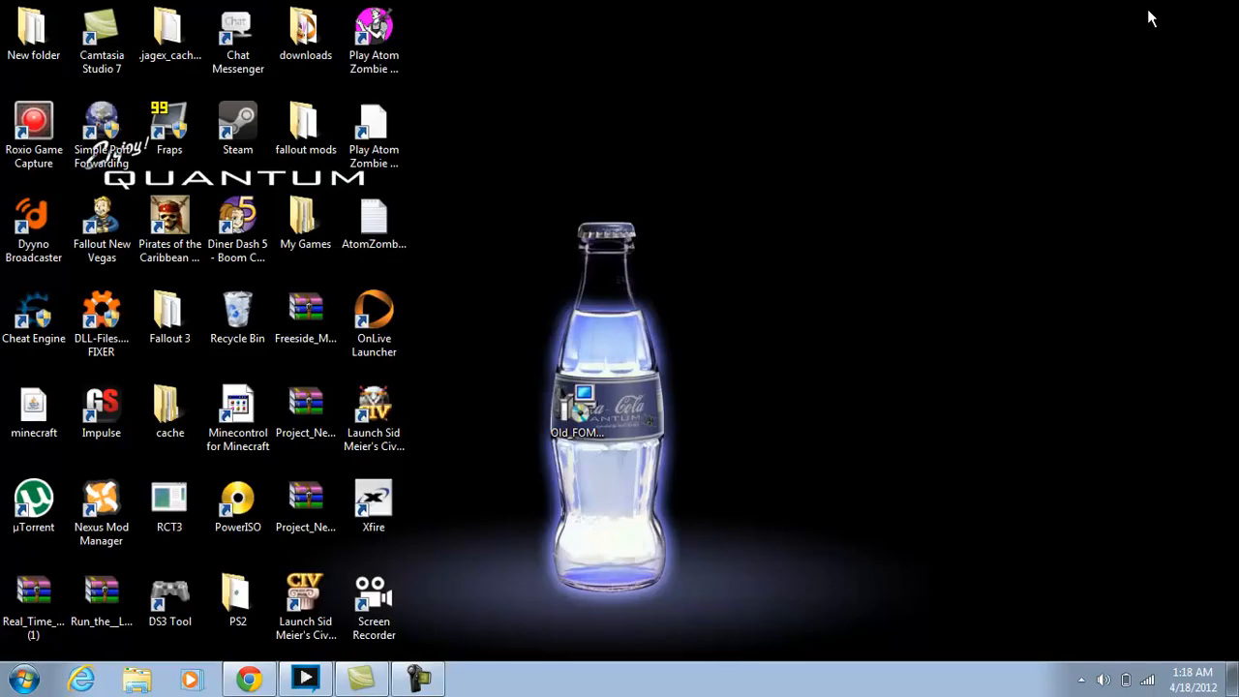
mouse_move(464, 581)
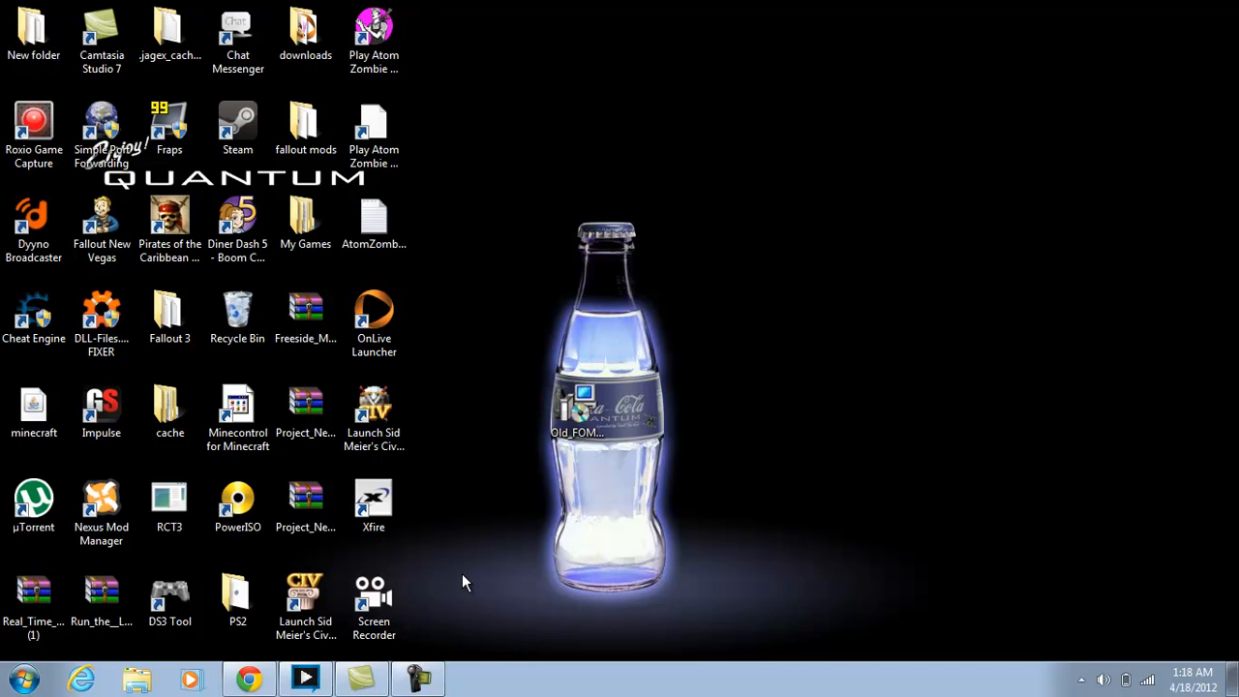
mouse_move(564, 484)
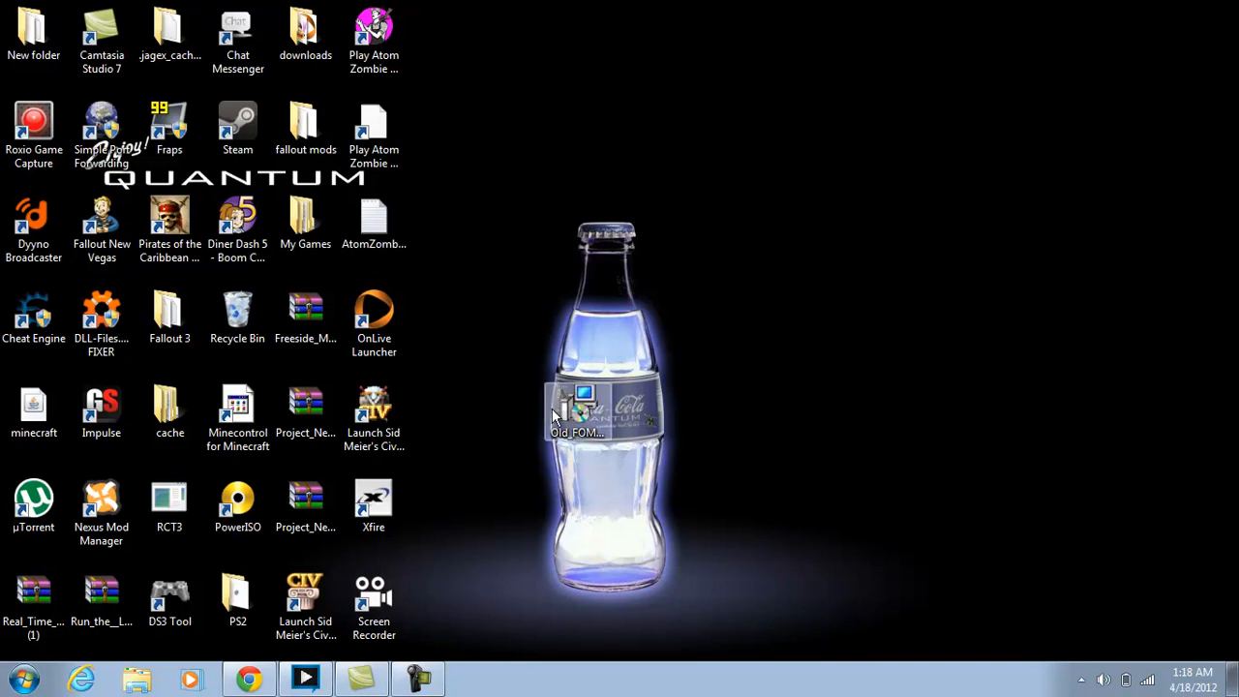
Run the downloaded Old FOMM installer from the desktop, allowing the unverified program
double_click(581, 406)
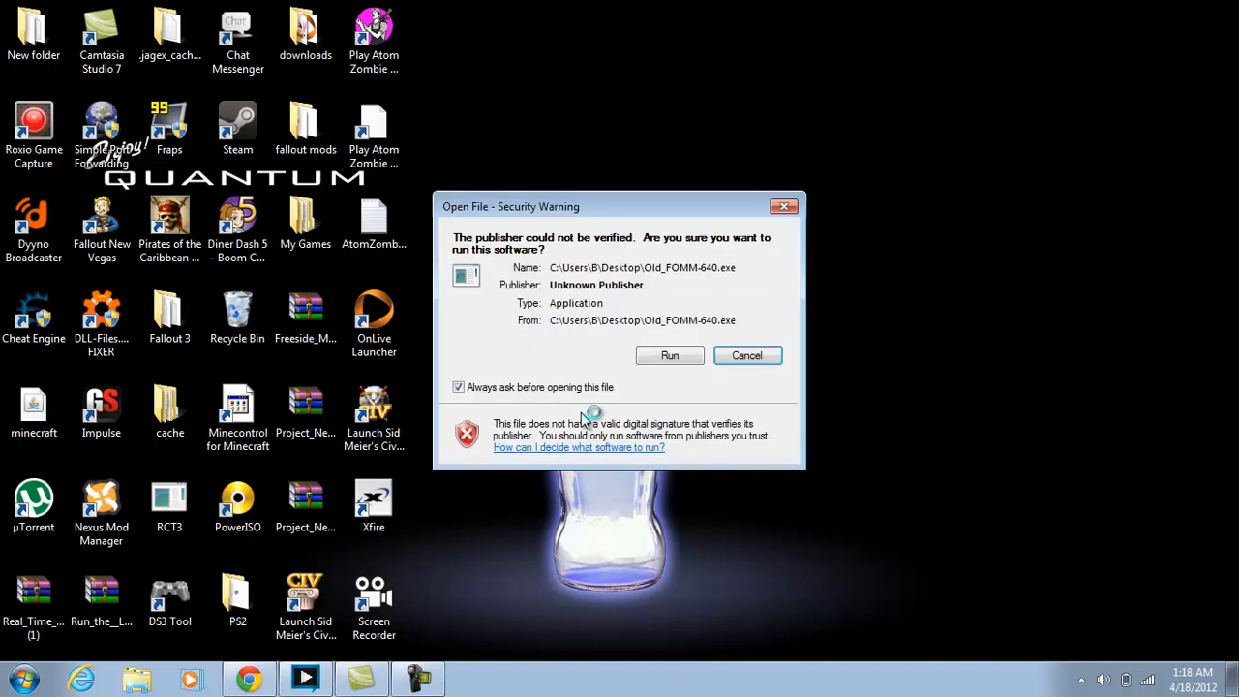
click(748, 357)
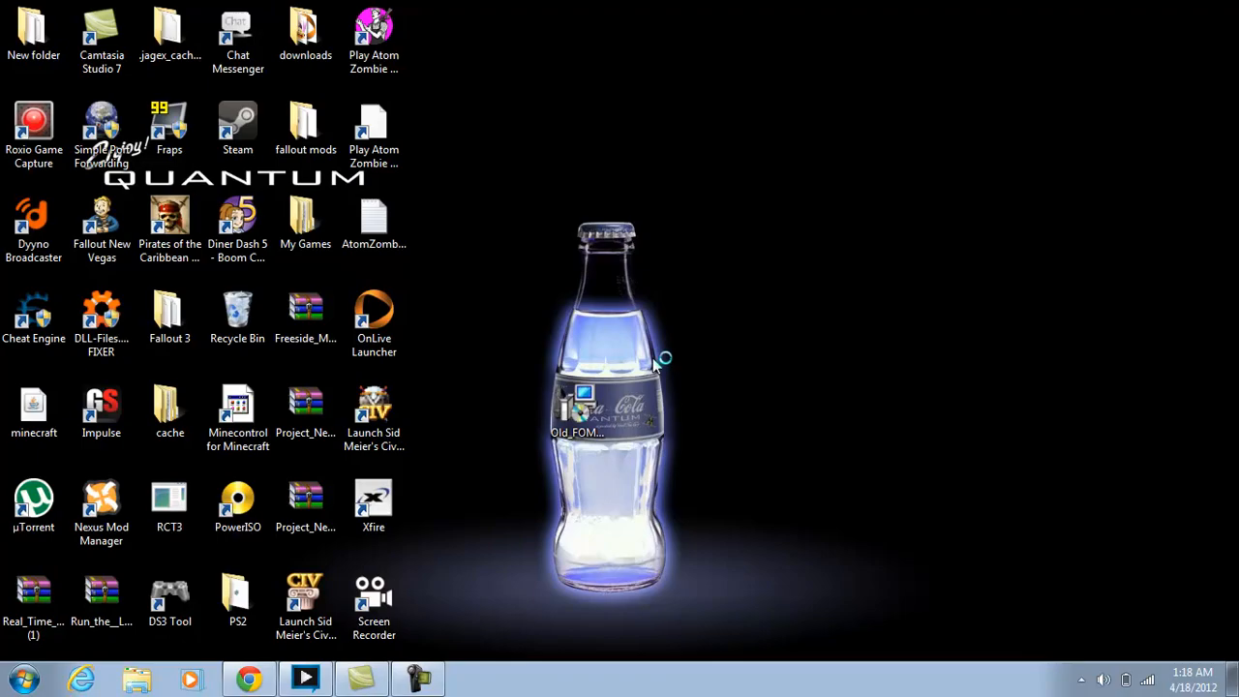
click(475, 678)
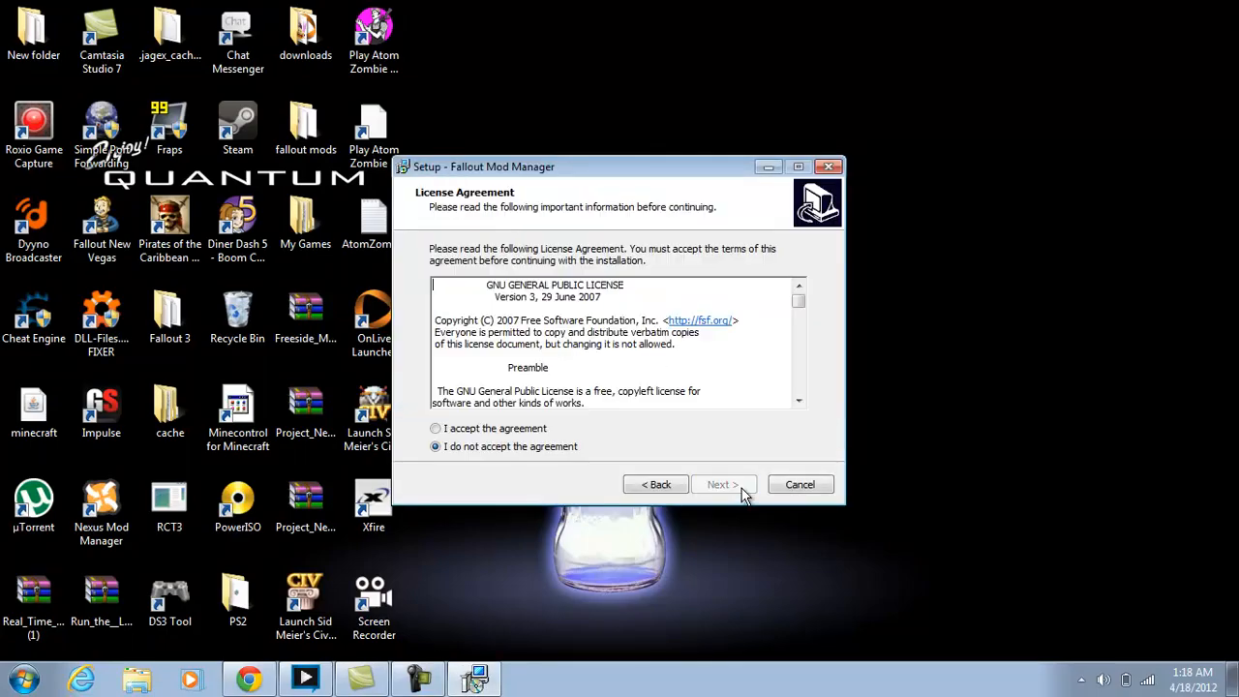
Accept the license, keep the default Fallout 3 install folder and add a desktop icon
click(435, 428)
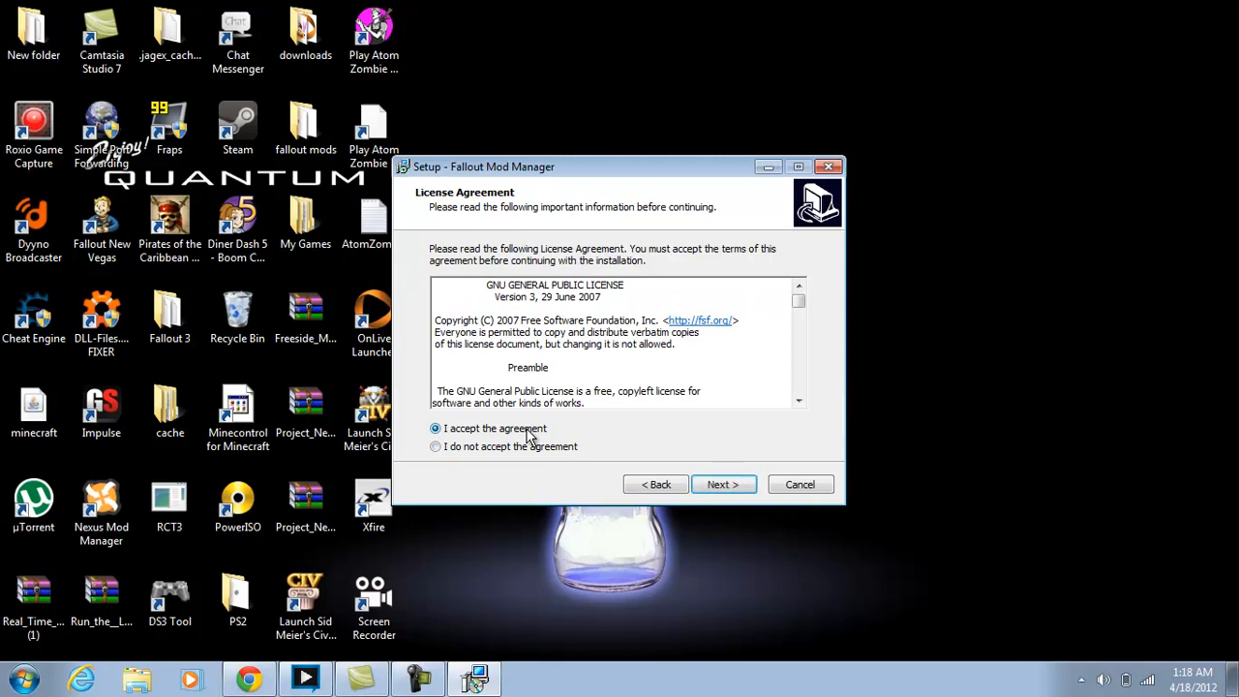
click(723, 485)
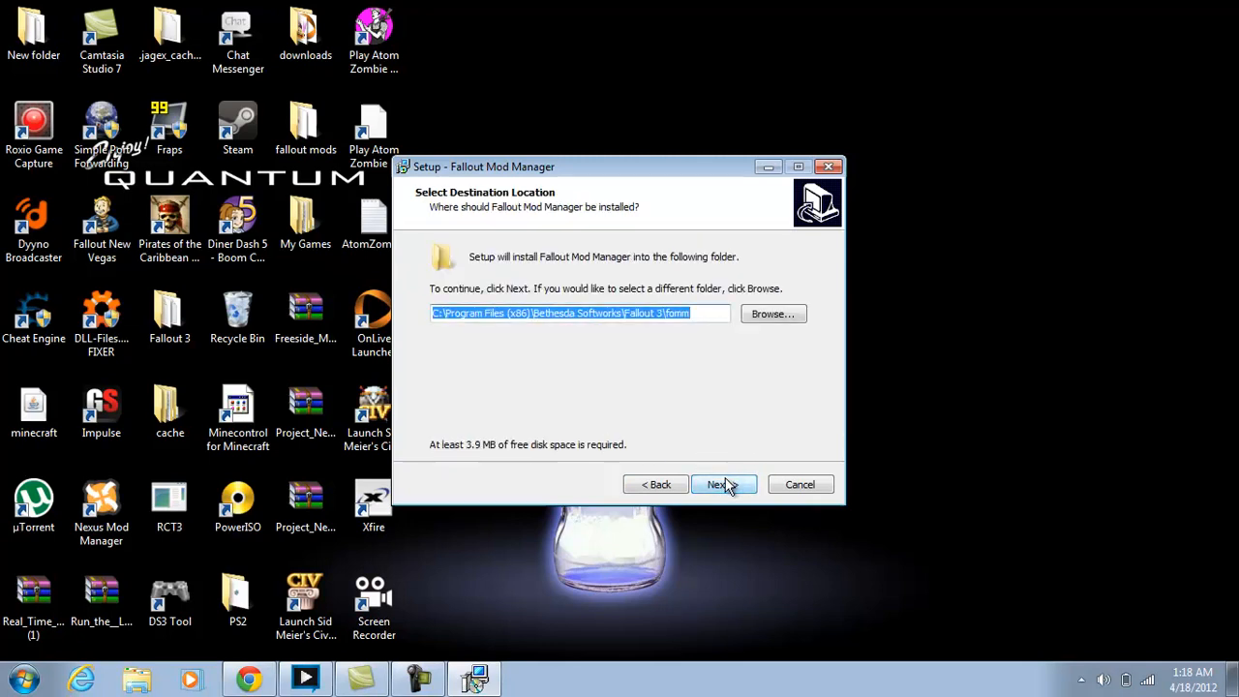
click(718, 484)
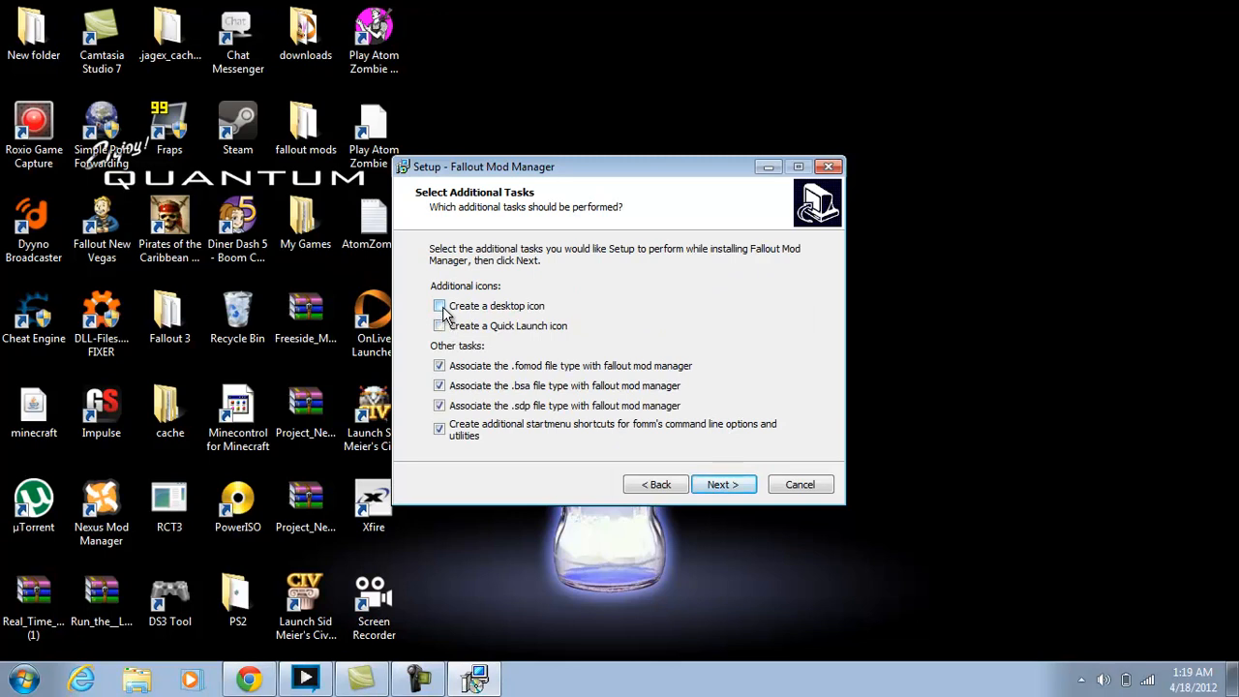
click(439, 306)
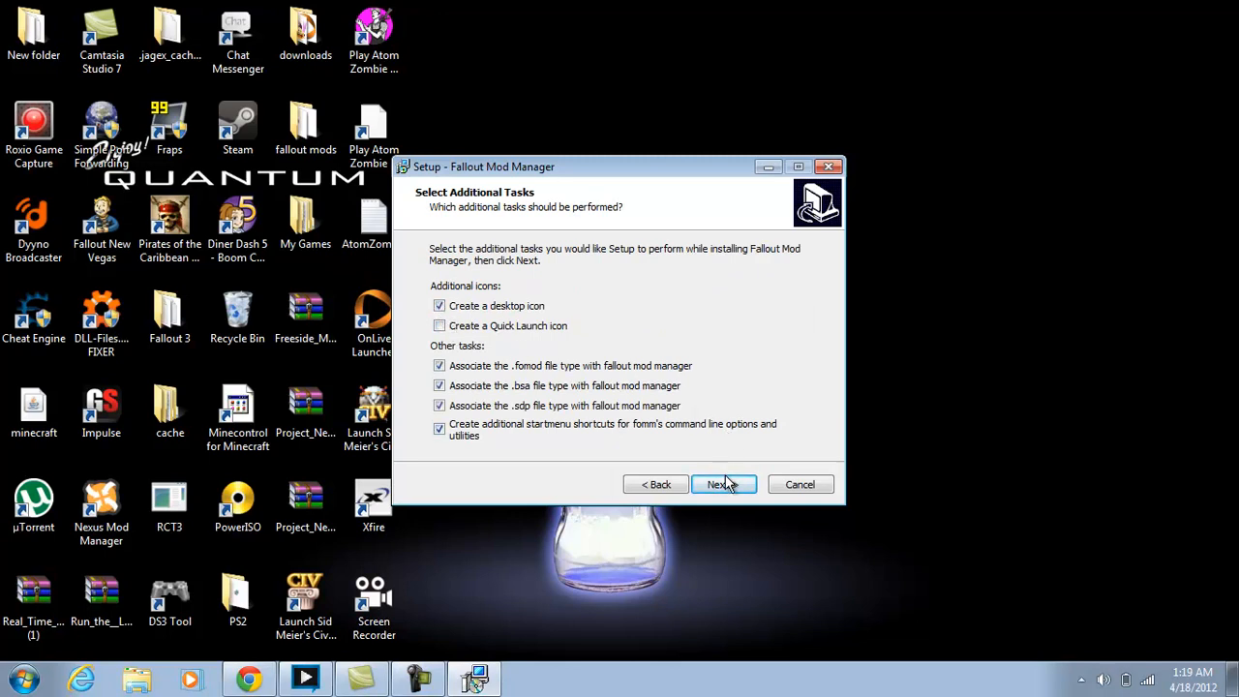
click(725, 484)
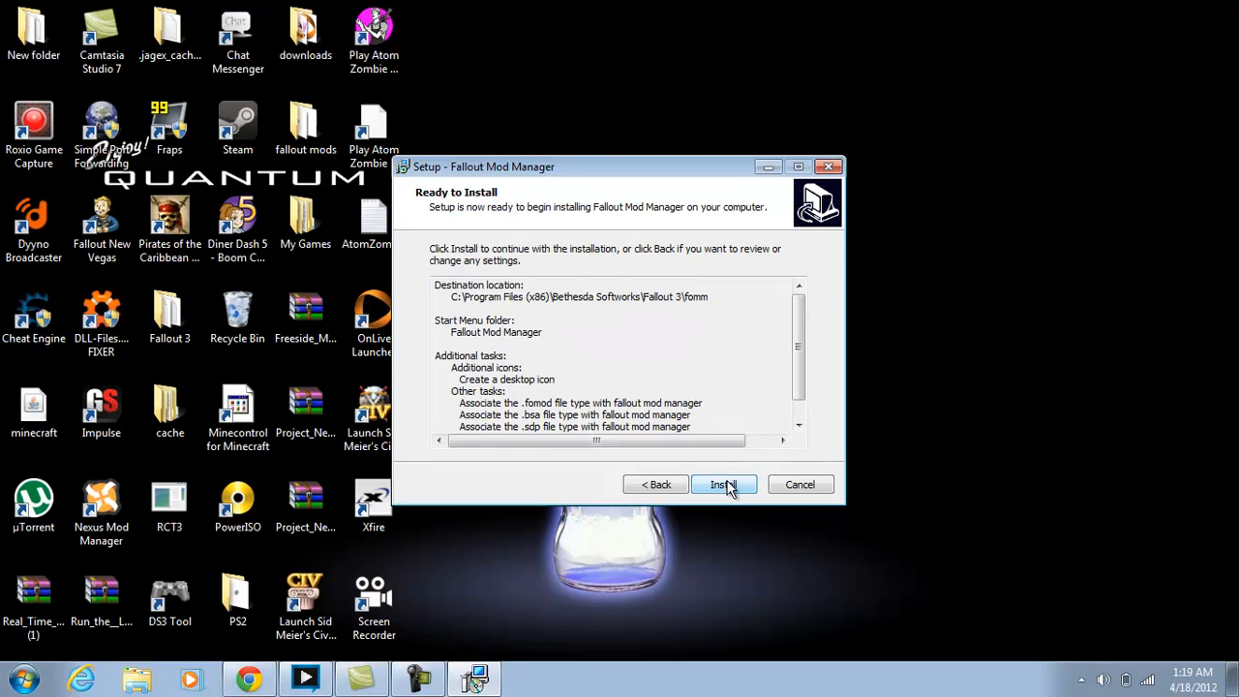
Install Fallout Mod Manager, untick Launch afterwards and finish the wizard
click(724, 484)
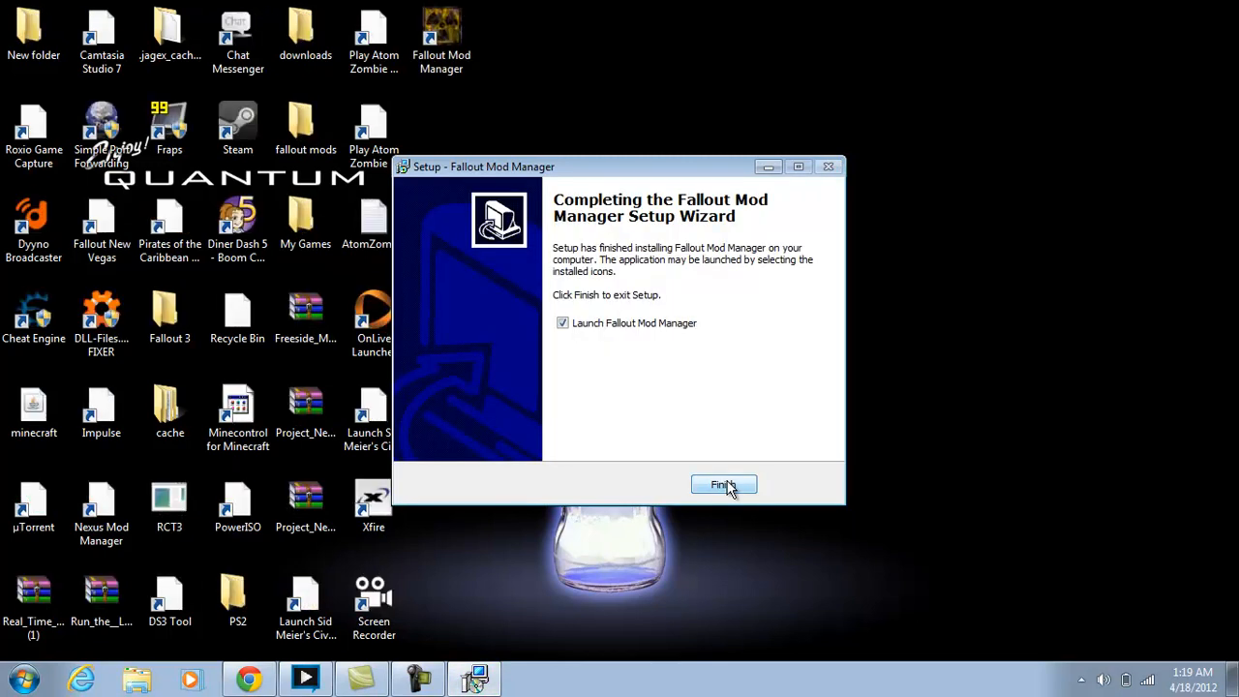
click(561, 321)
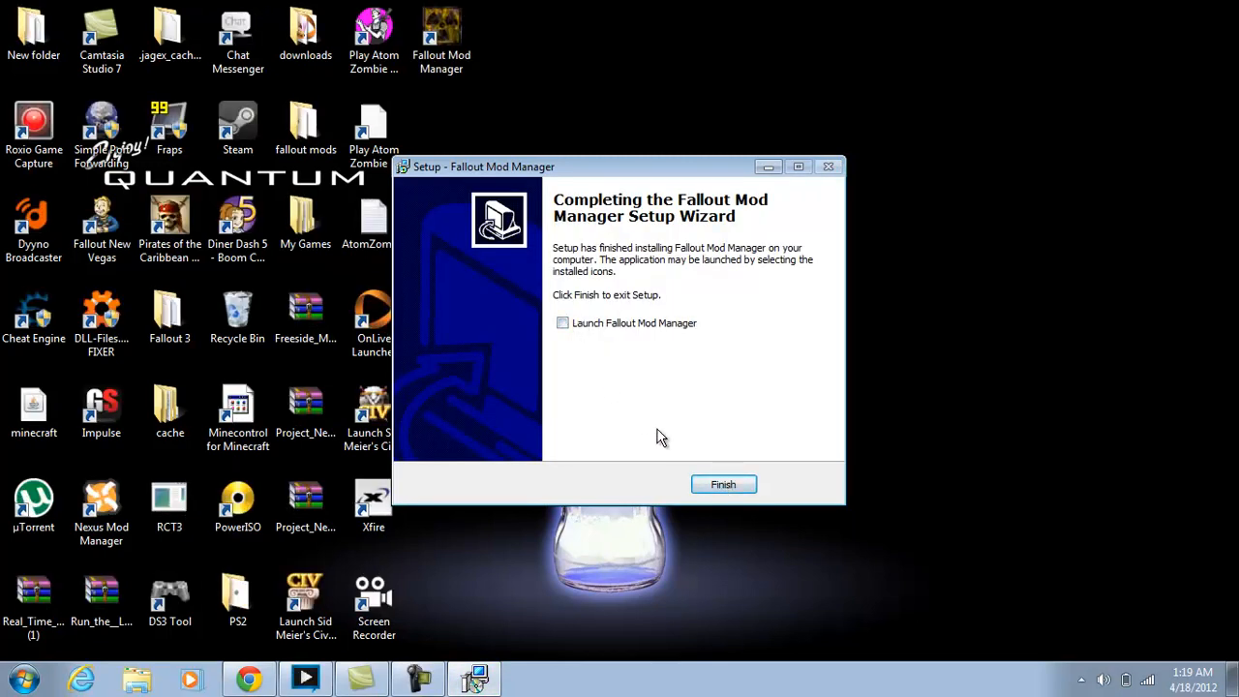
click(724, 484)
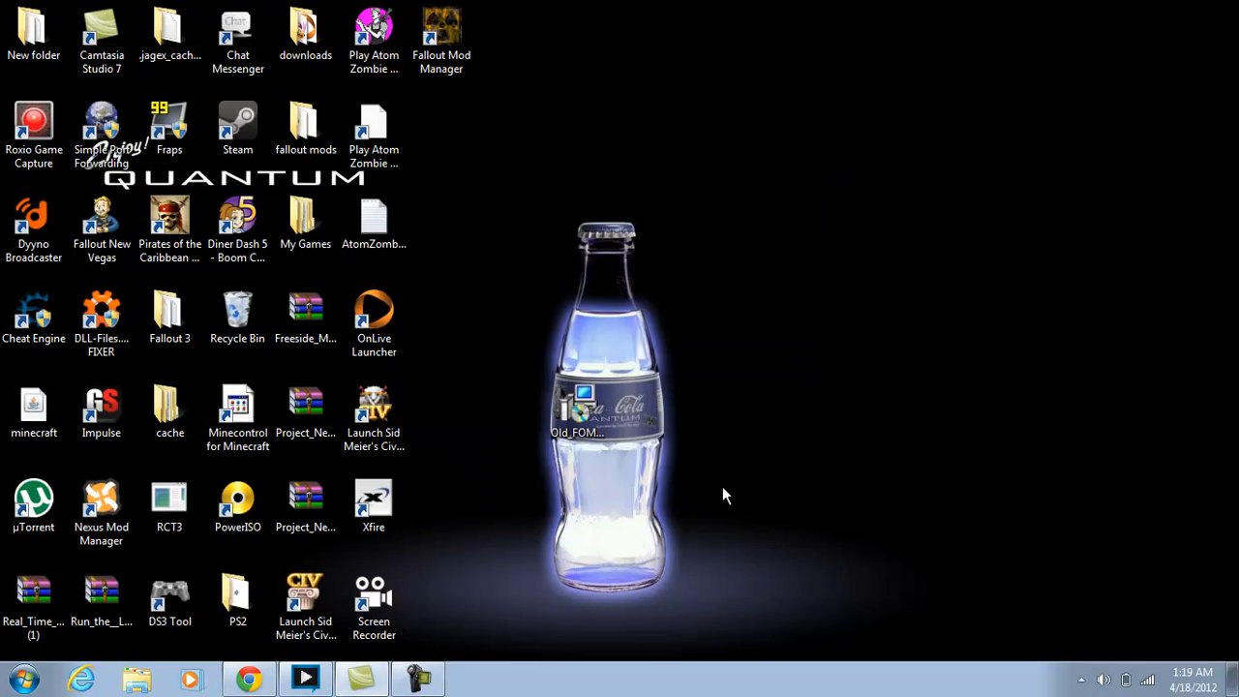
click(442, 29)
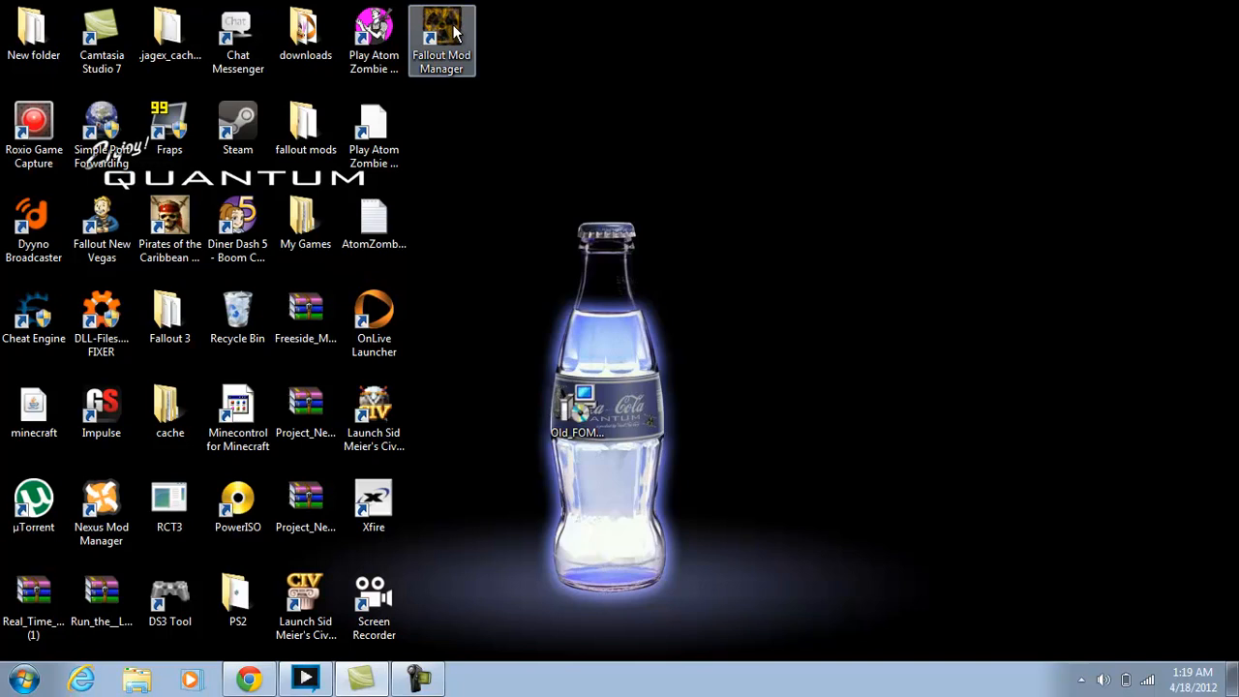
double_click(442, 39)
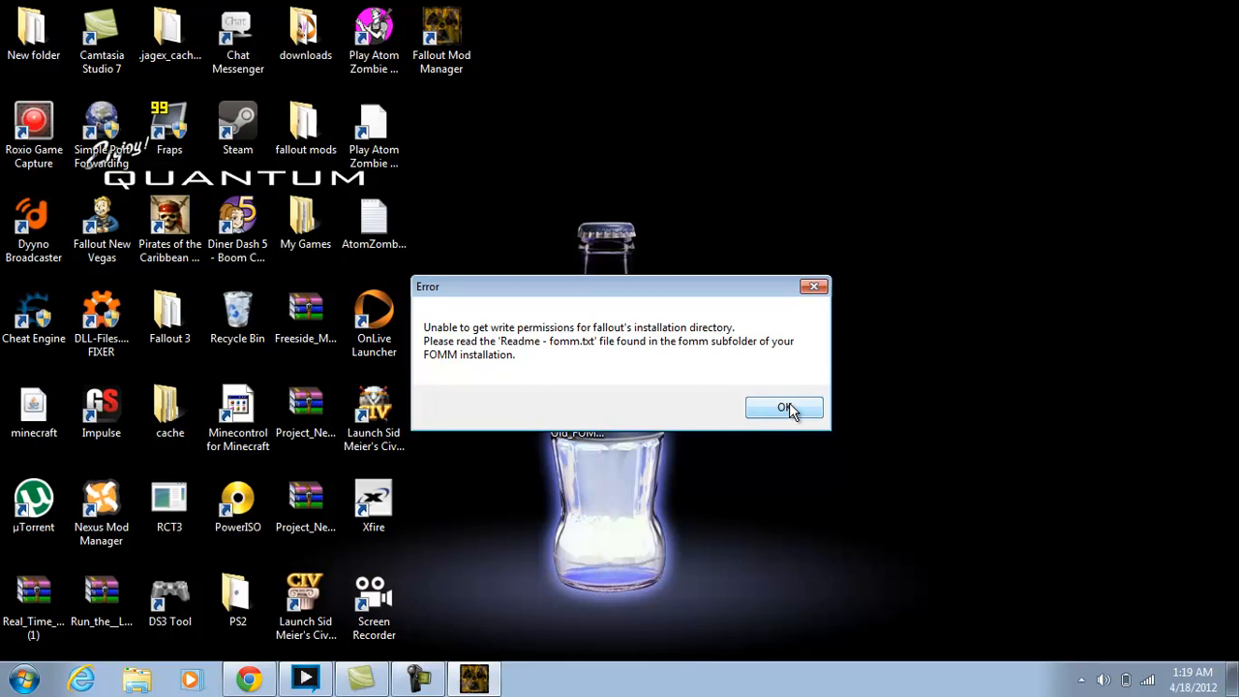
click(784, 407)
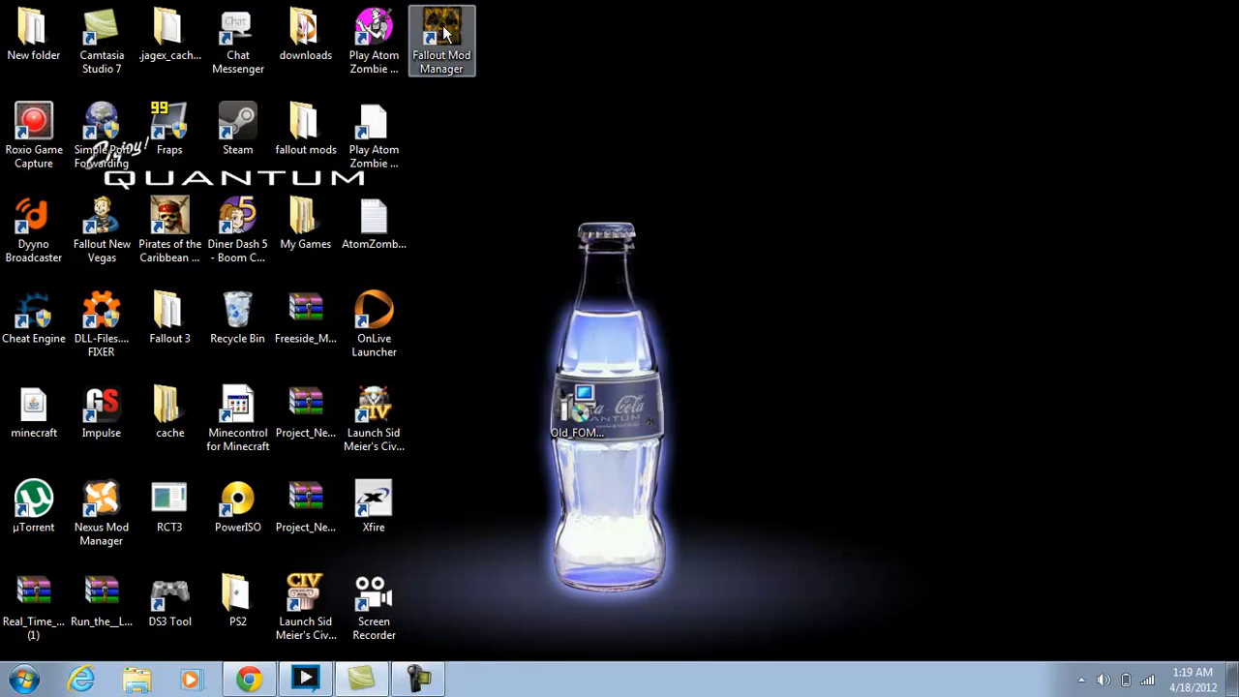
Run the Fallout Mod Manager shortcut as administrator and OK the Upgrade Required notice
right_click(442, 35)
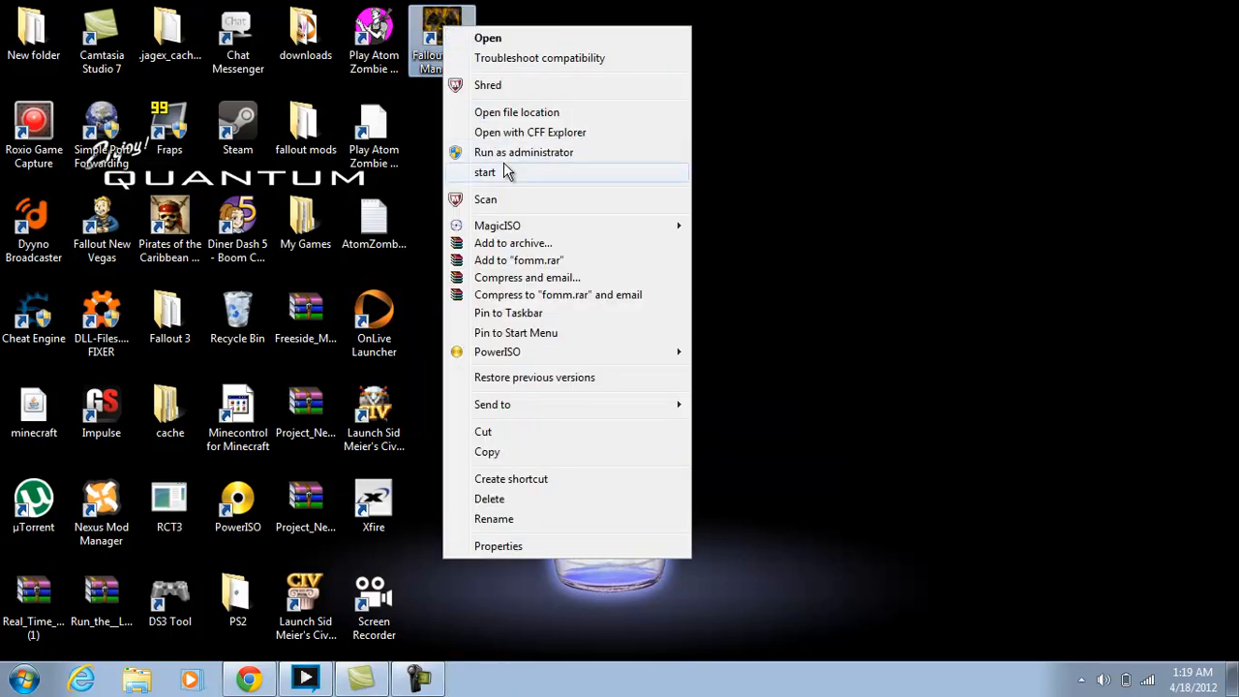
click(484, 171)
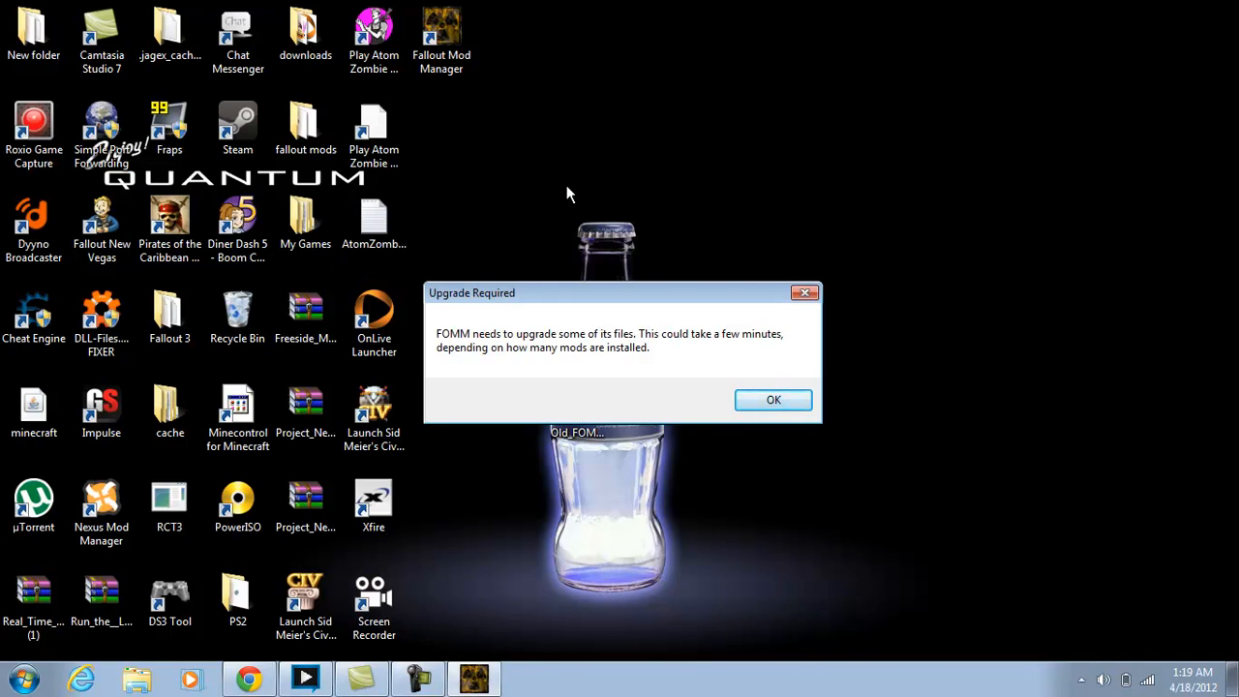
click(774, 399)
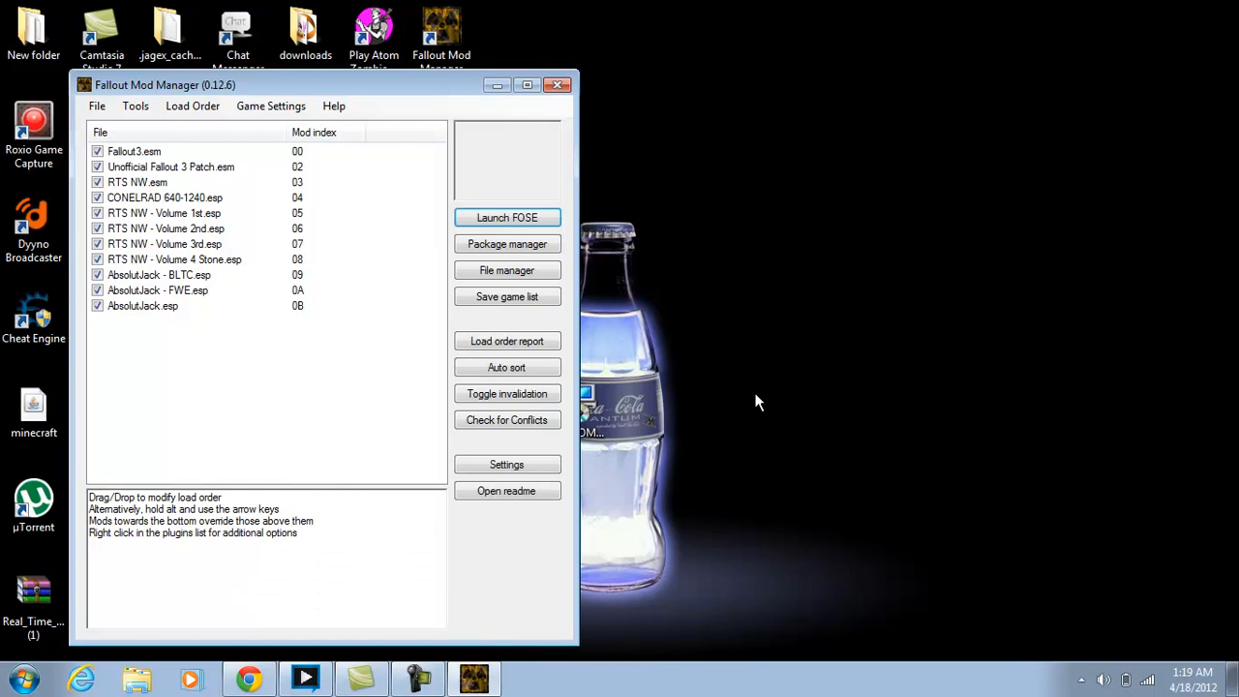
mouse_move(314, 244)
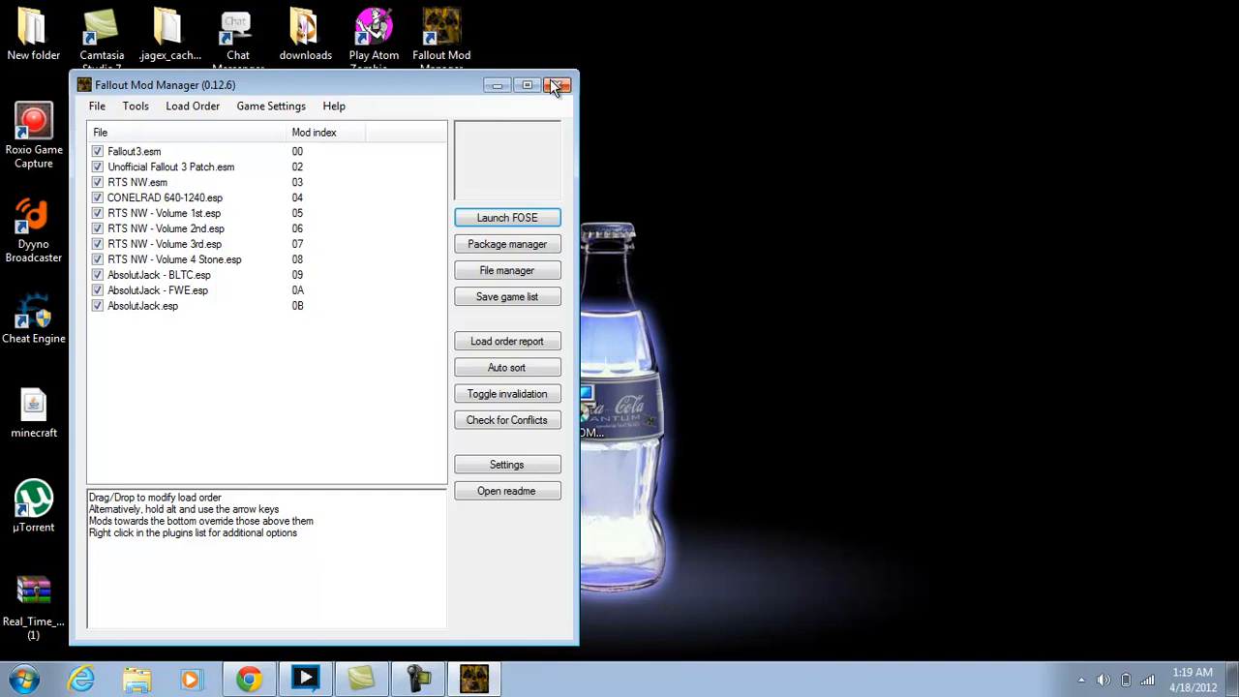
Exit Fallout Mod Manager via its close button, returning to the Windows desktop
click(558, 85)
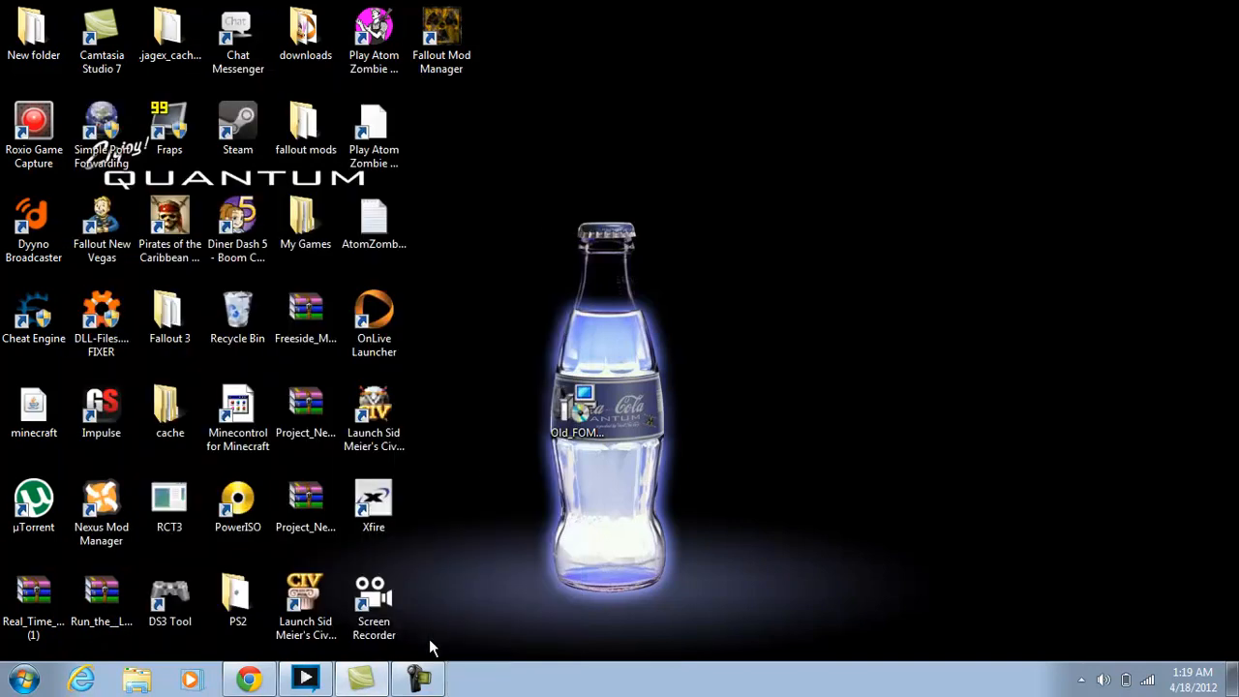